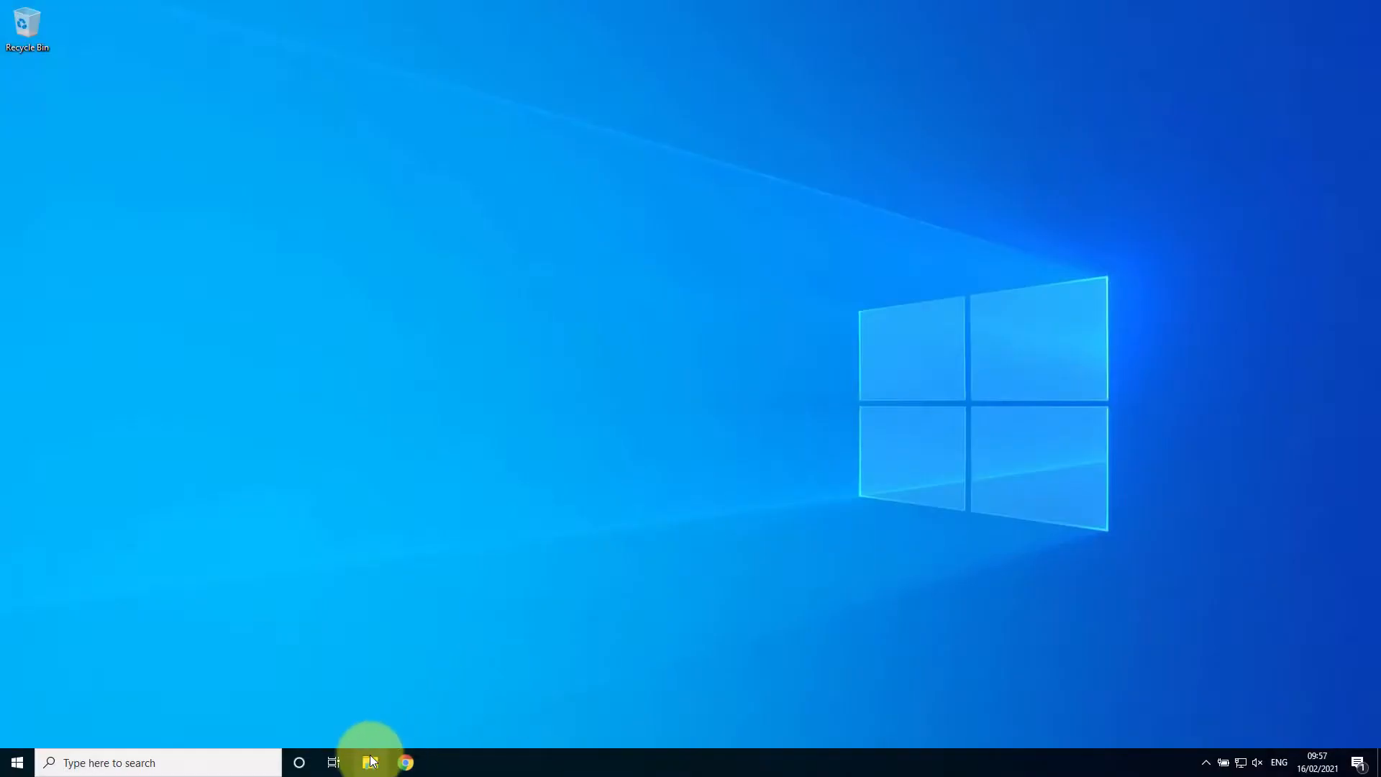
- Browse to Documents › Setup 4.0.300 and select the MoviconNextSetup application file
left_click(369, 763)
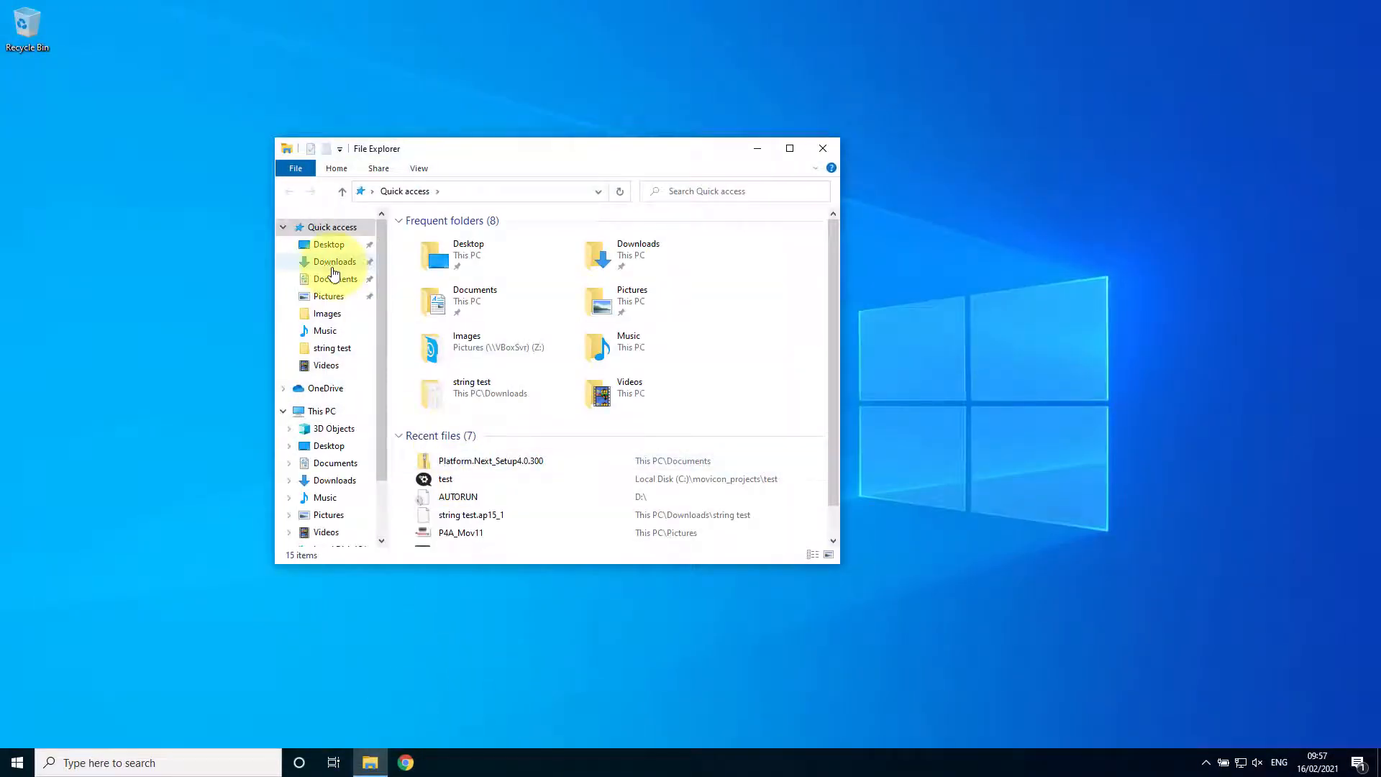
left_click(335, 279)
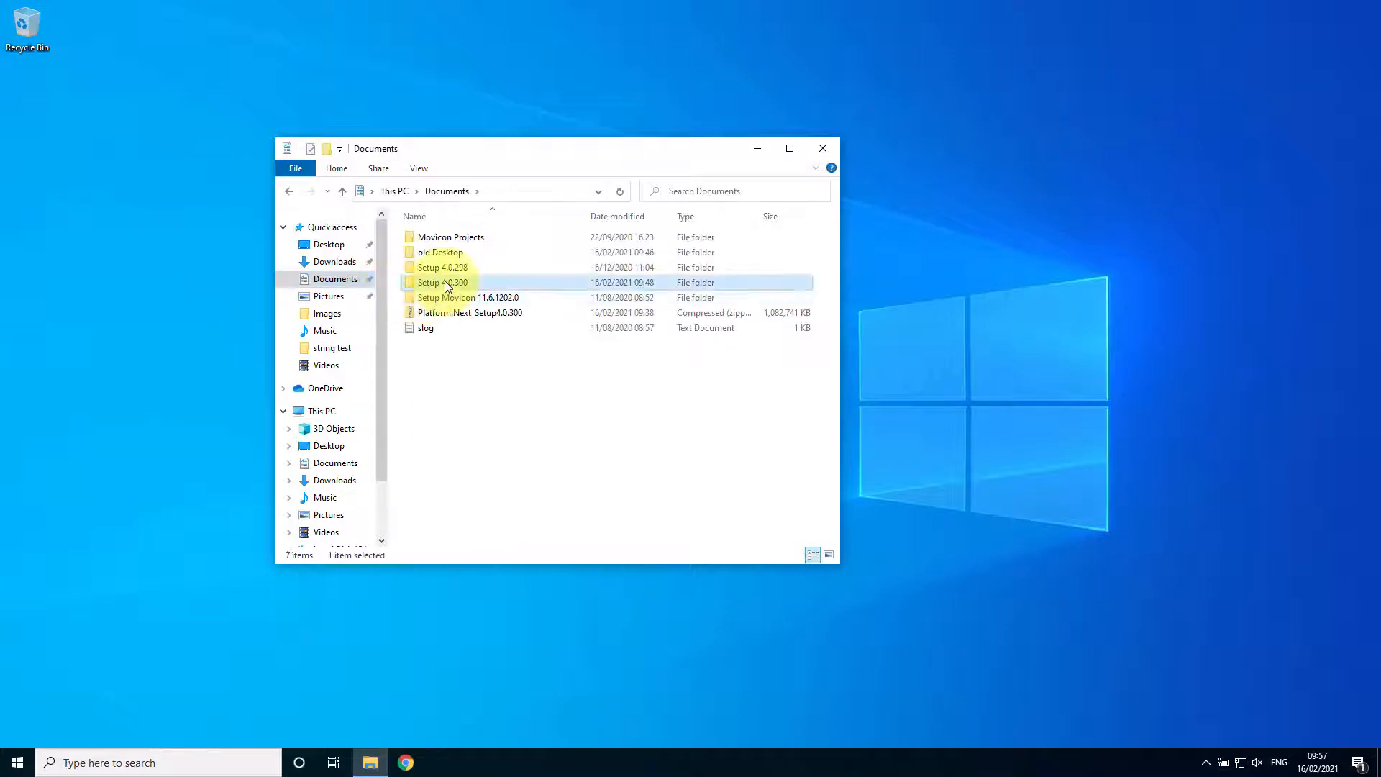
double_click(441, 282)
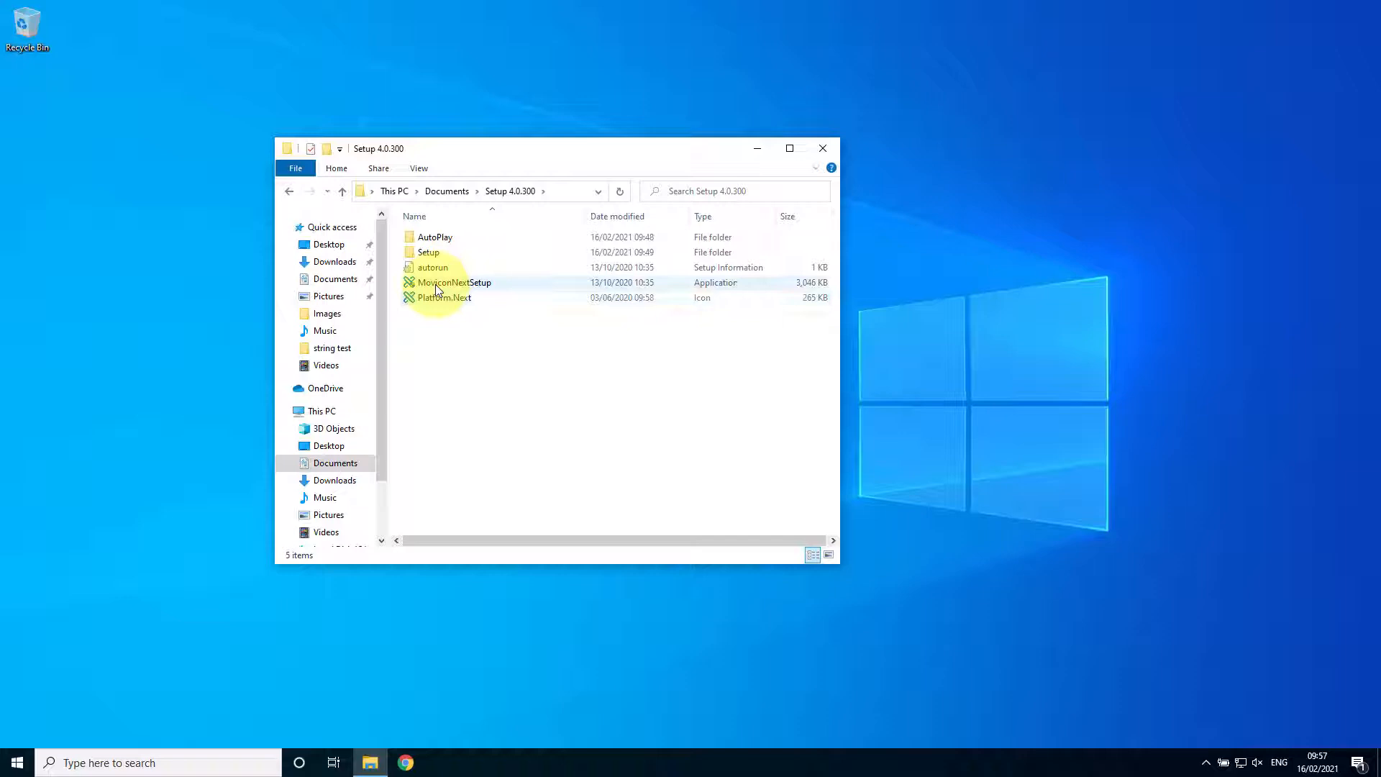
right_click(454, 282)
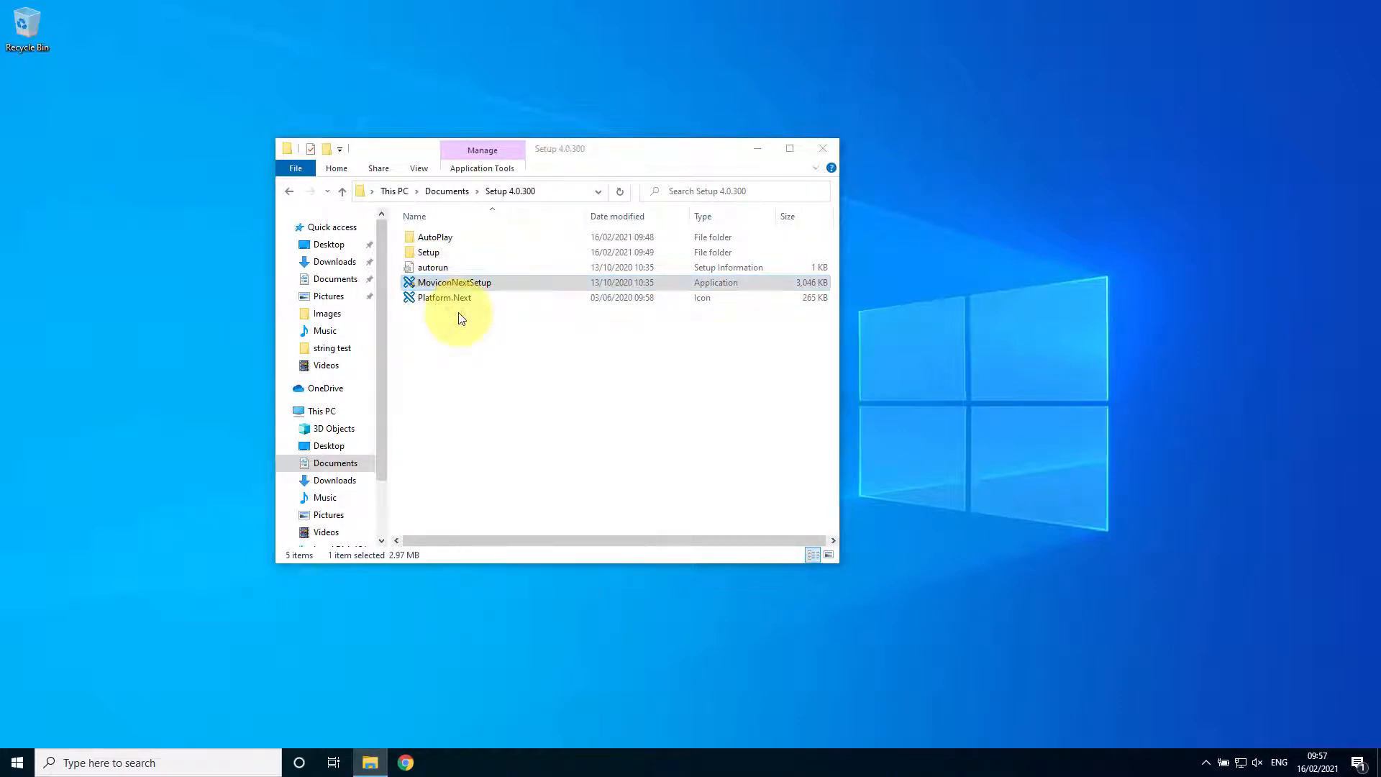
- Run MoviconNextSetup, choose the setup language and begin the full Movicon.NExT 4.0 Setup
double_click(453, 282)
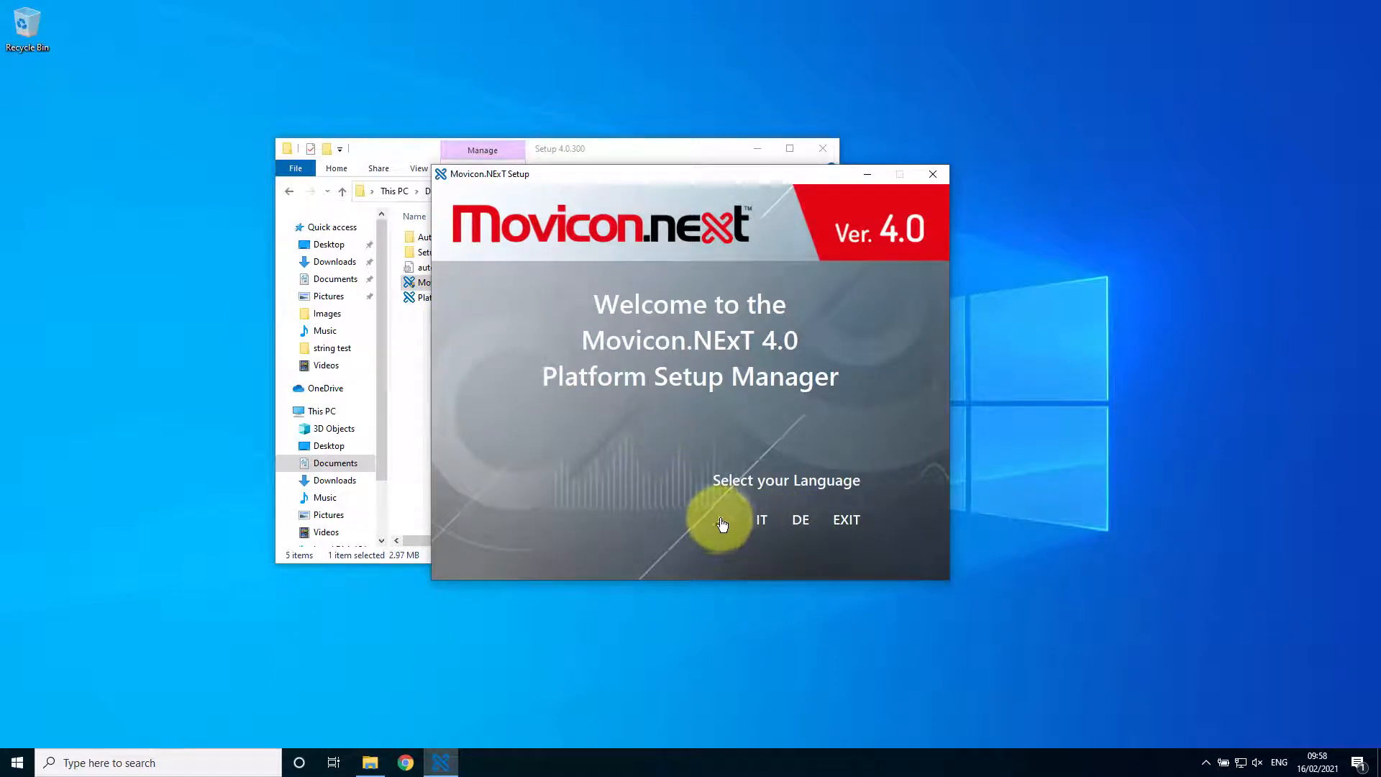
left_click(723, 519)
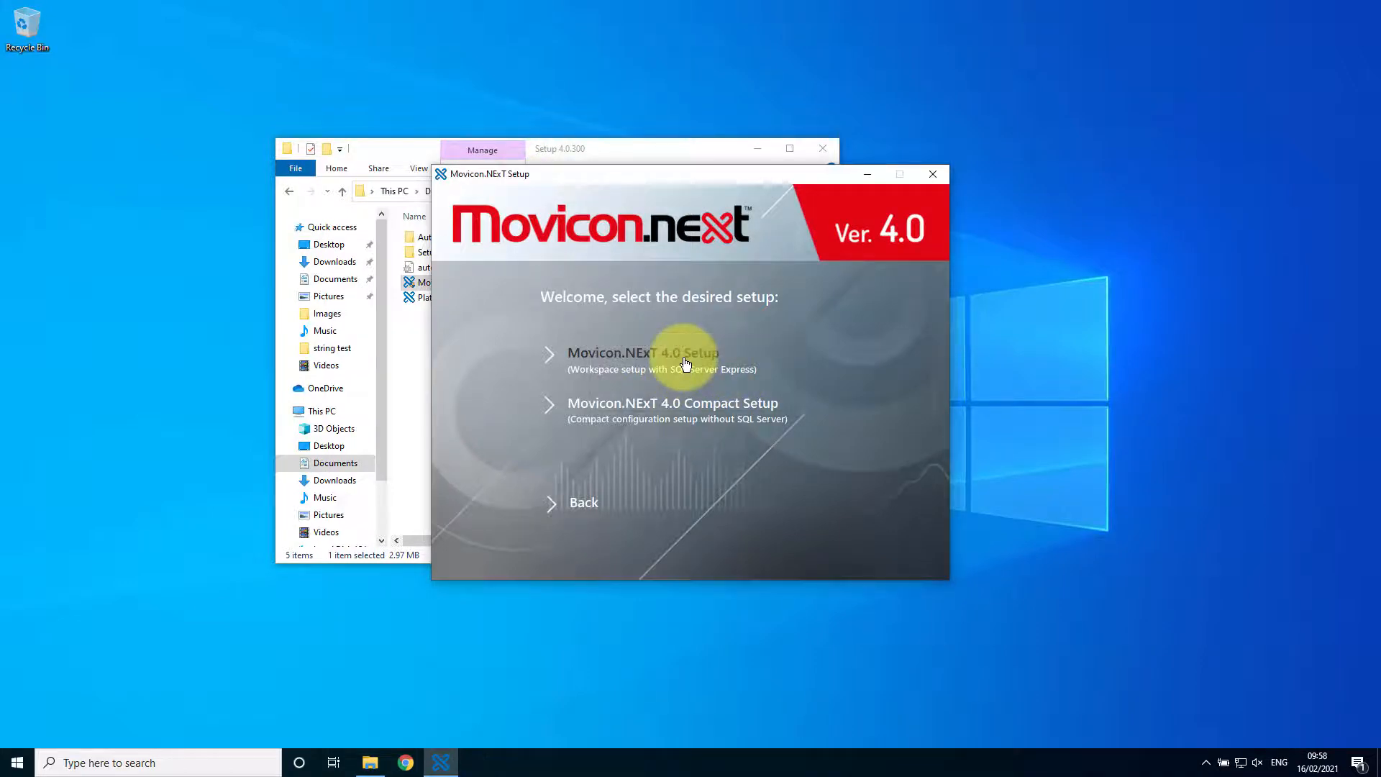
left_click(644, 352)
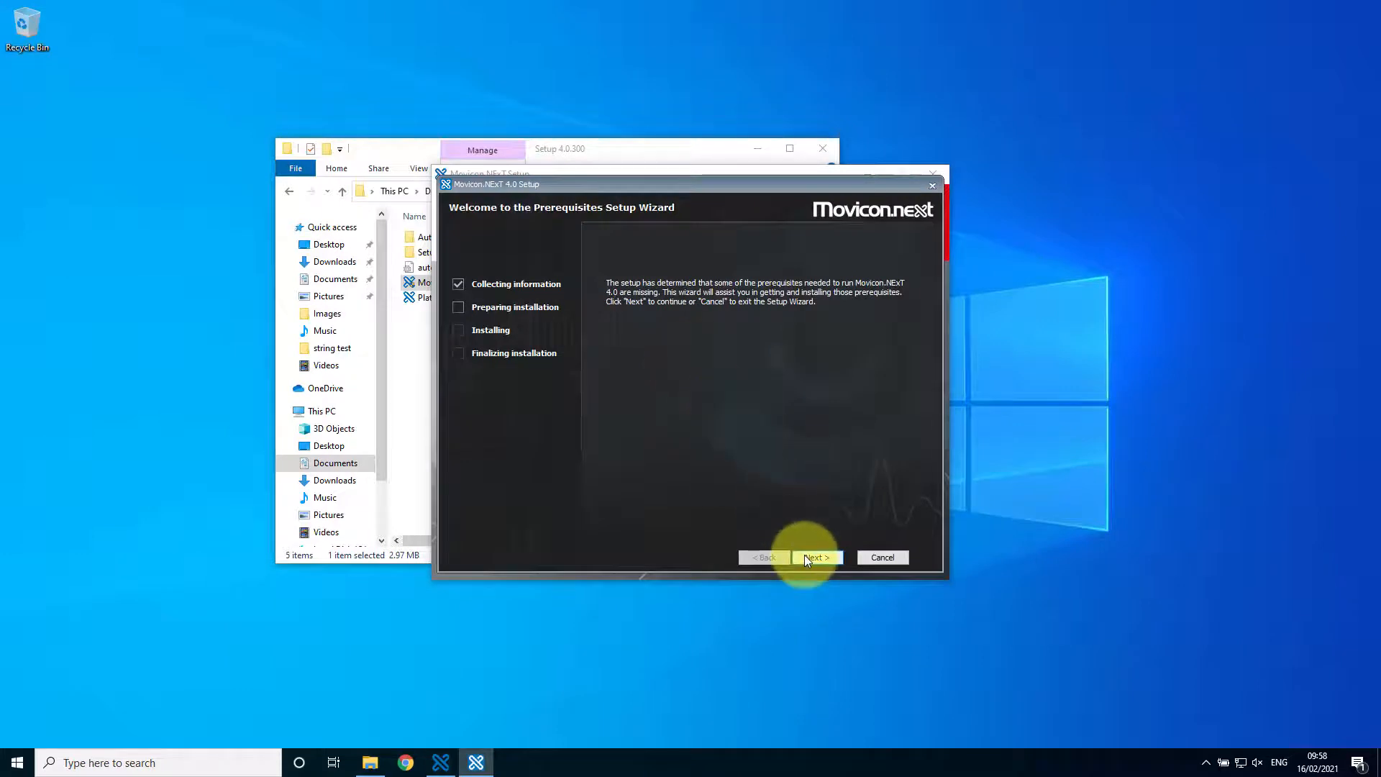
- Install the checked prerequisites and continue past the Movicon.NExT 4.0 welcome page
left_click(814, 557)
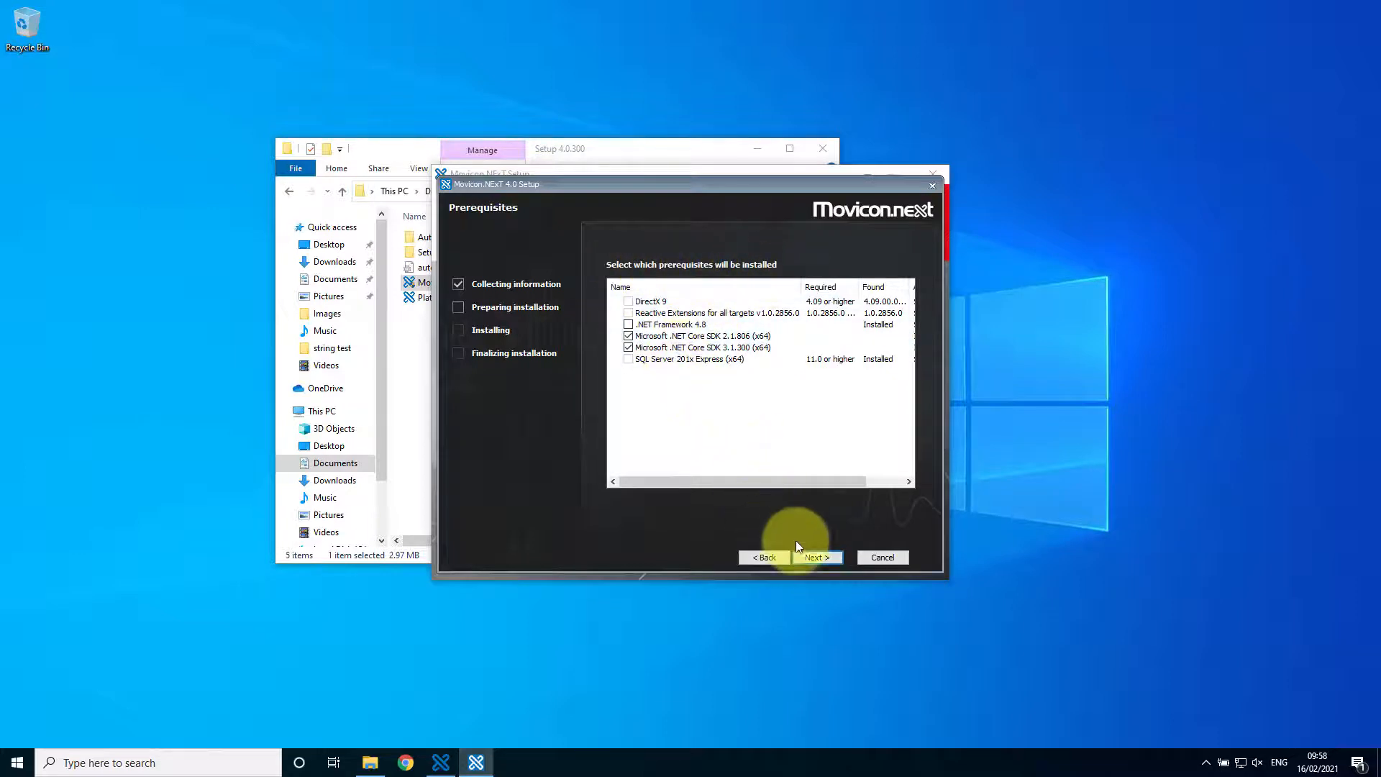
left_click(815, 556)
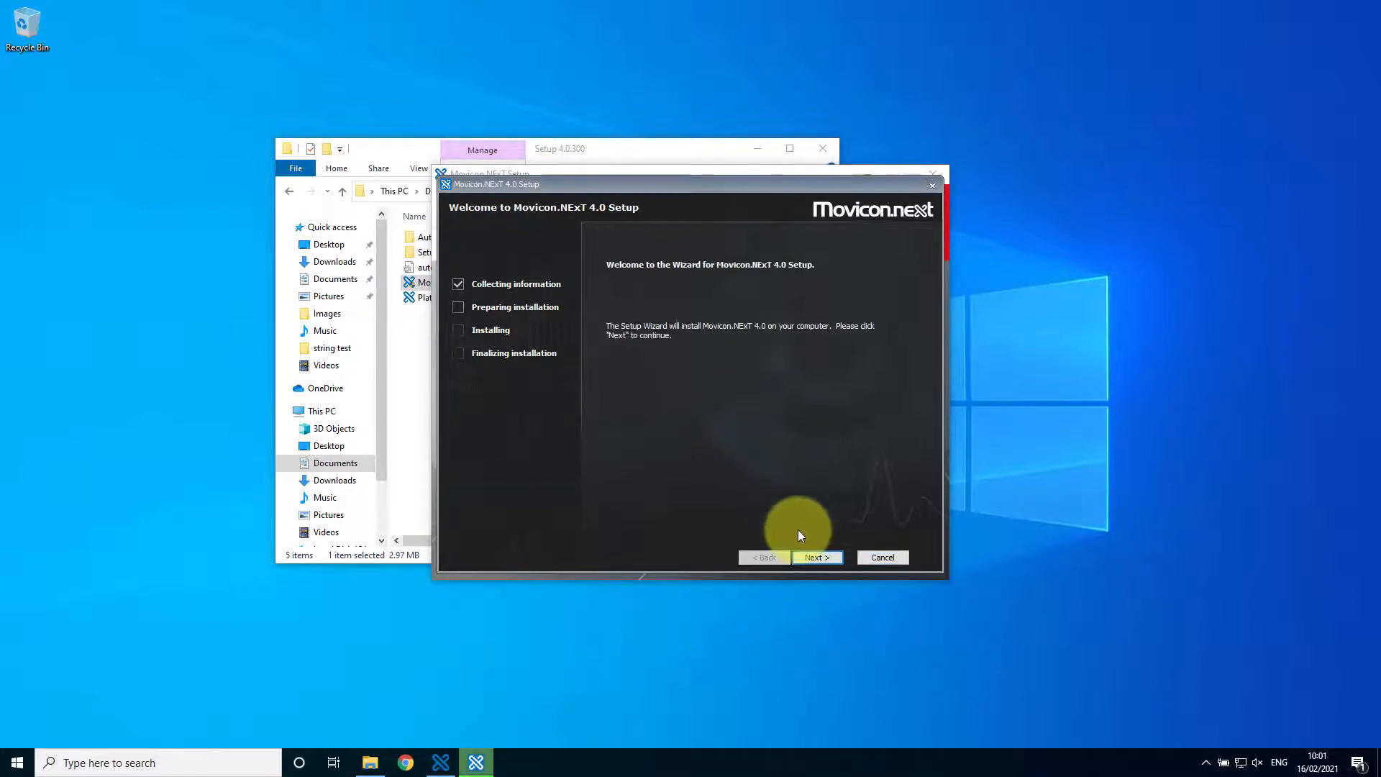
left_click(815, 557)
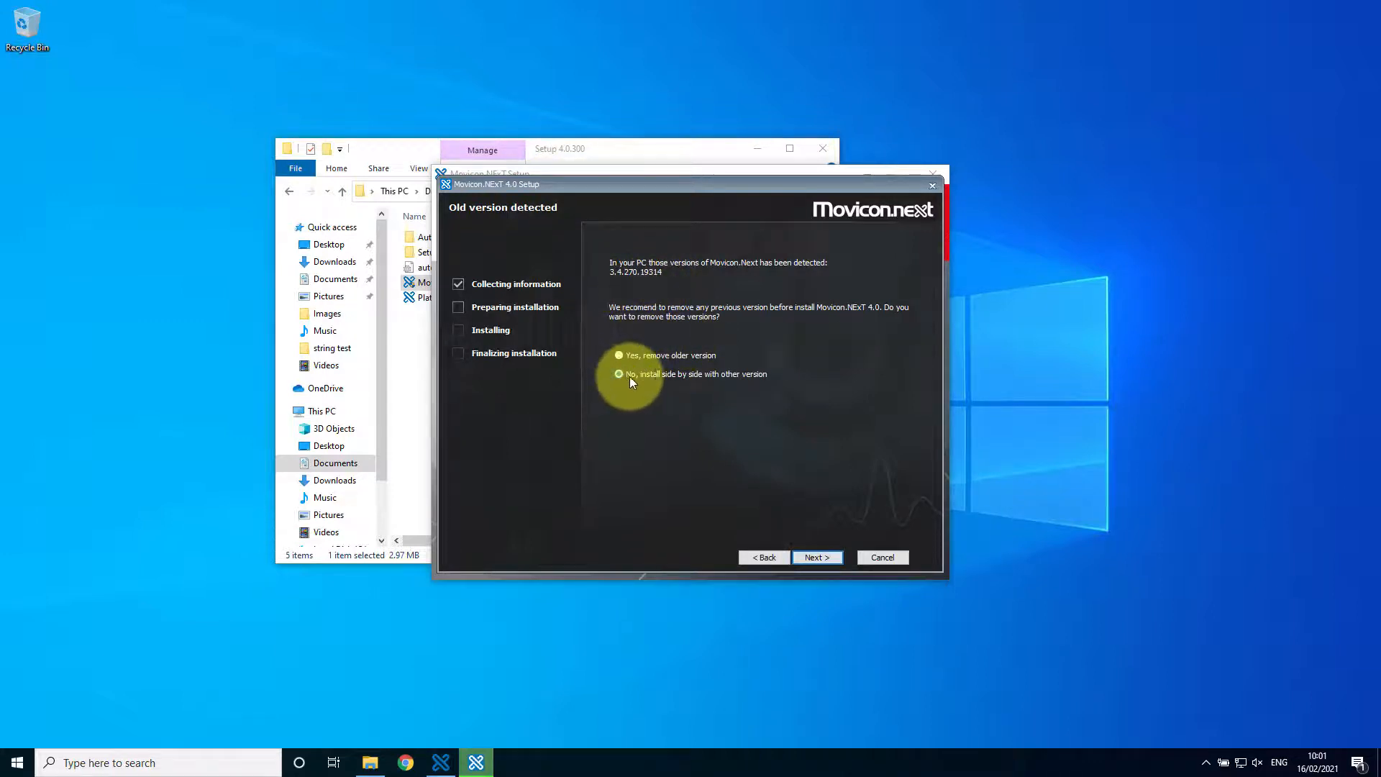
- Choose 'No, install side by side' for the old version and accept the License Agreement terms
left_click(618, 374)
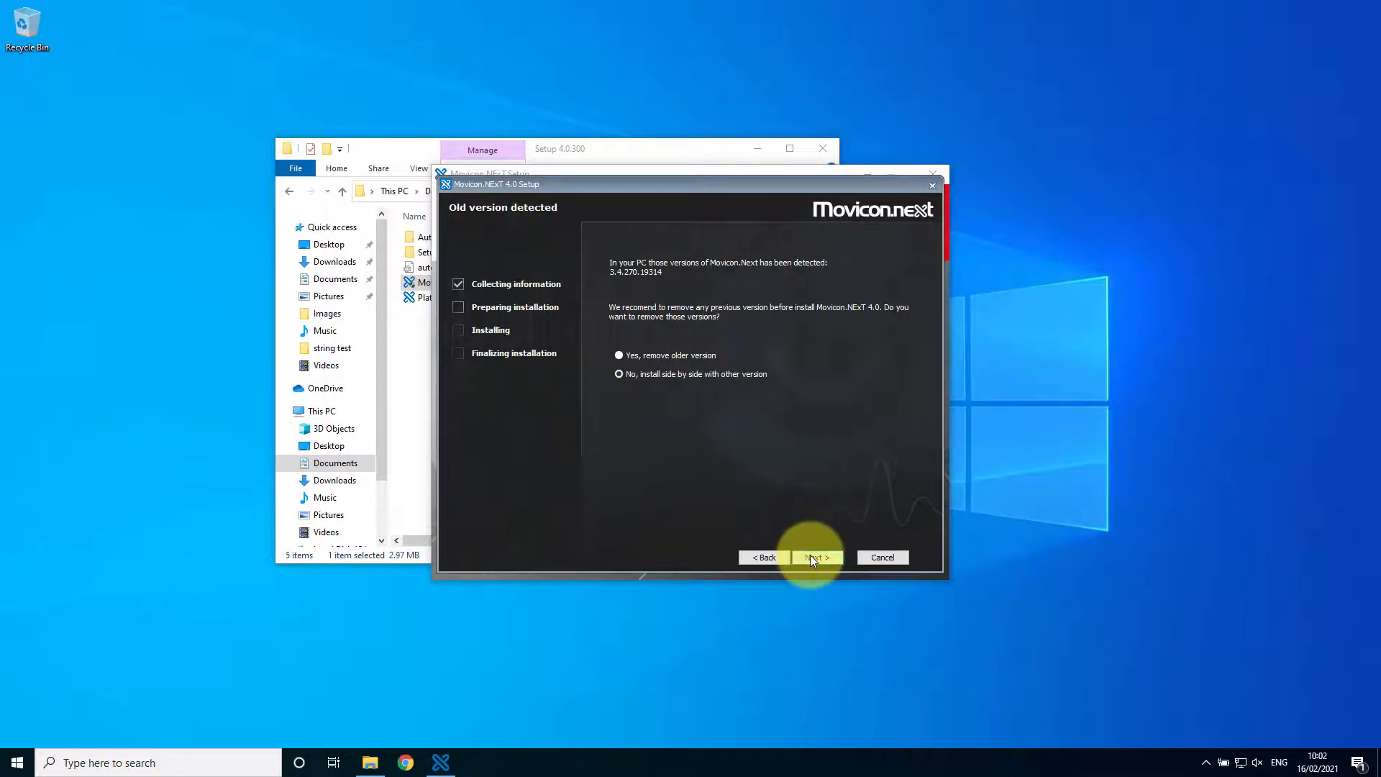
left_click(815, 557)
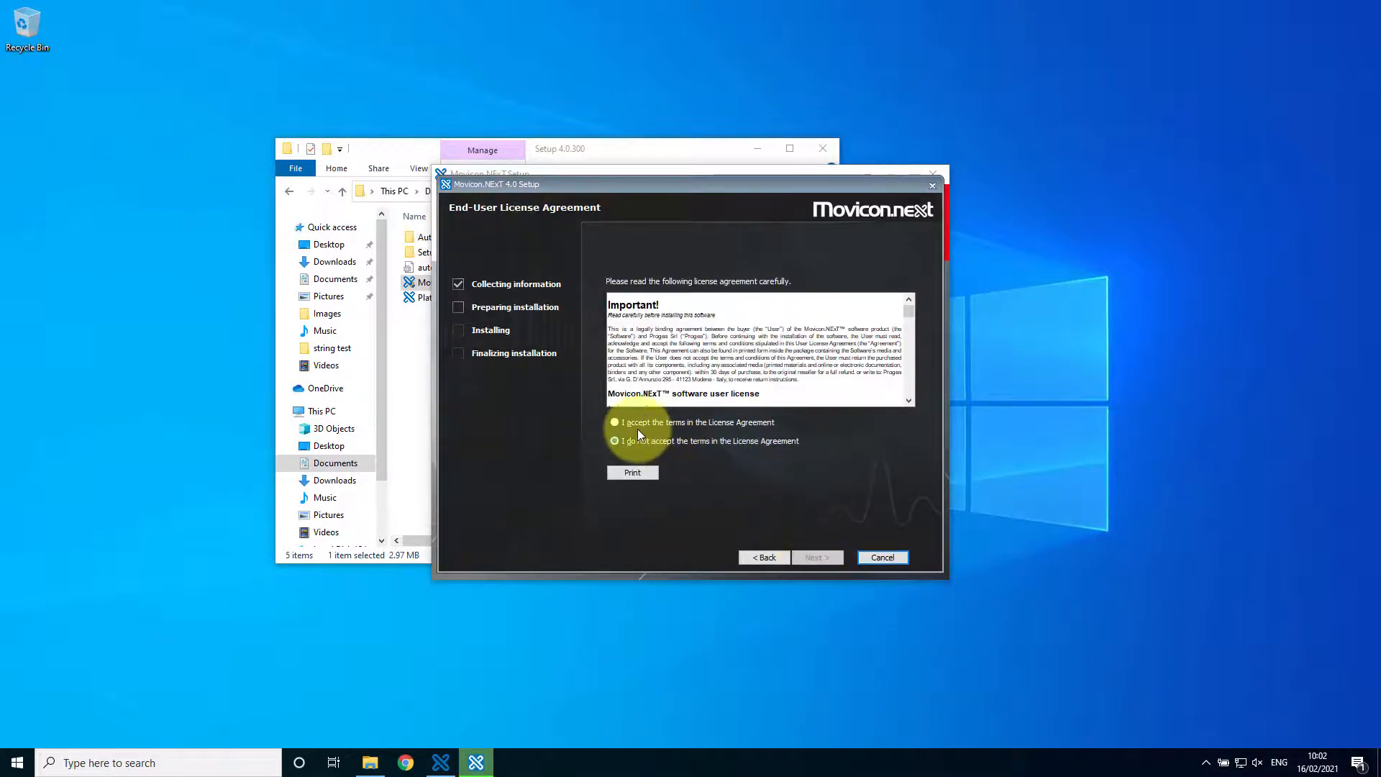
left_click(614, 422)
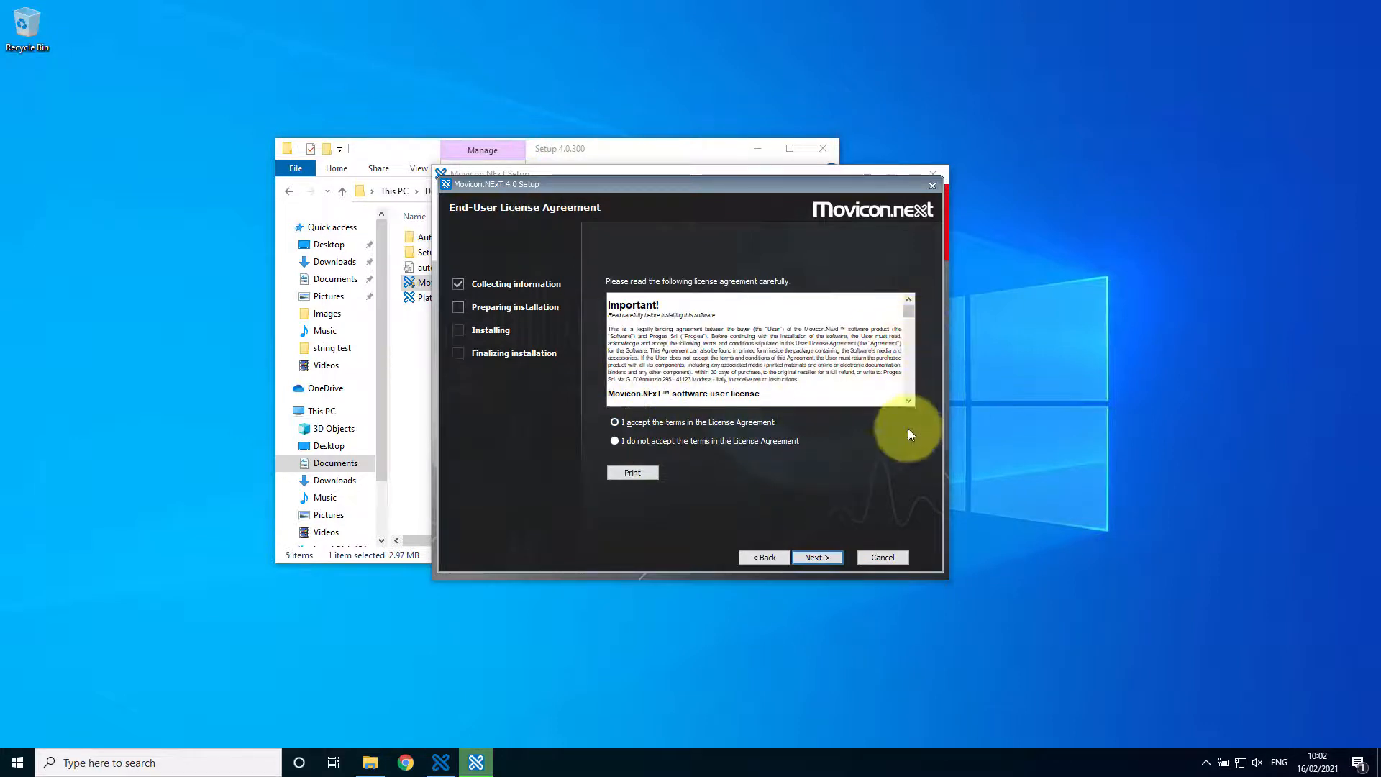
left_click(815, 556)
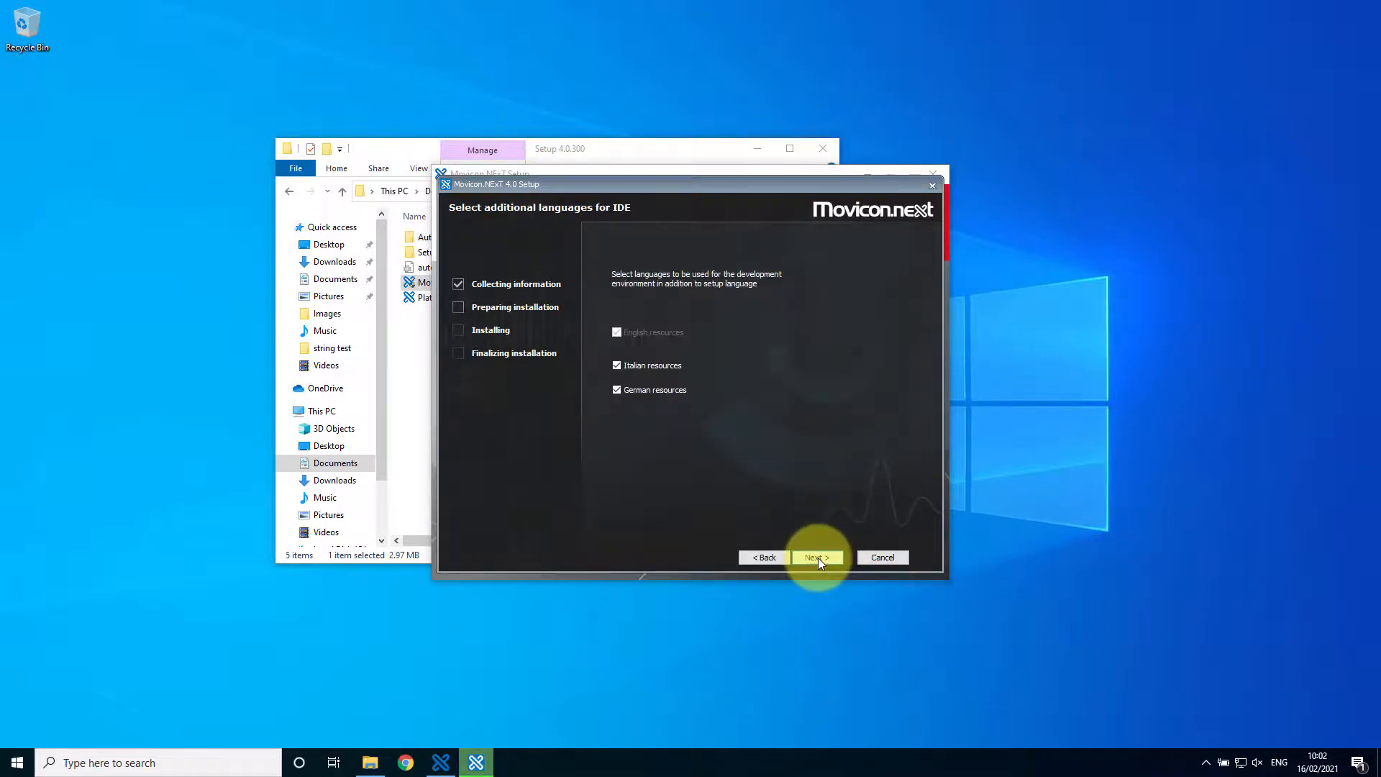
- Keep Italian and German IDE resources, default SQL connection and online help, reaching Ready to Install
left_click(815, 557)
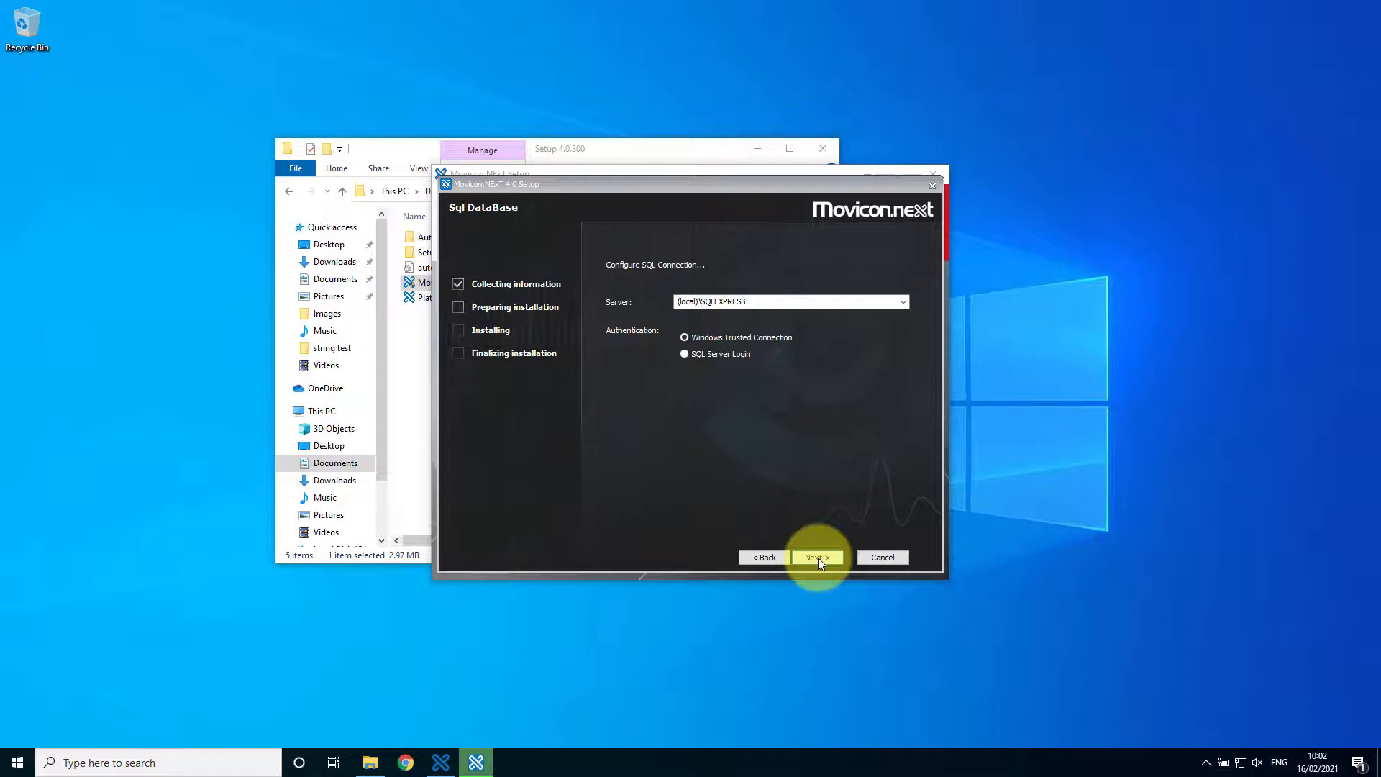
left_click(814, 557)
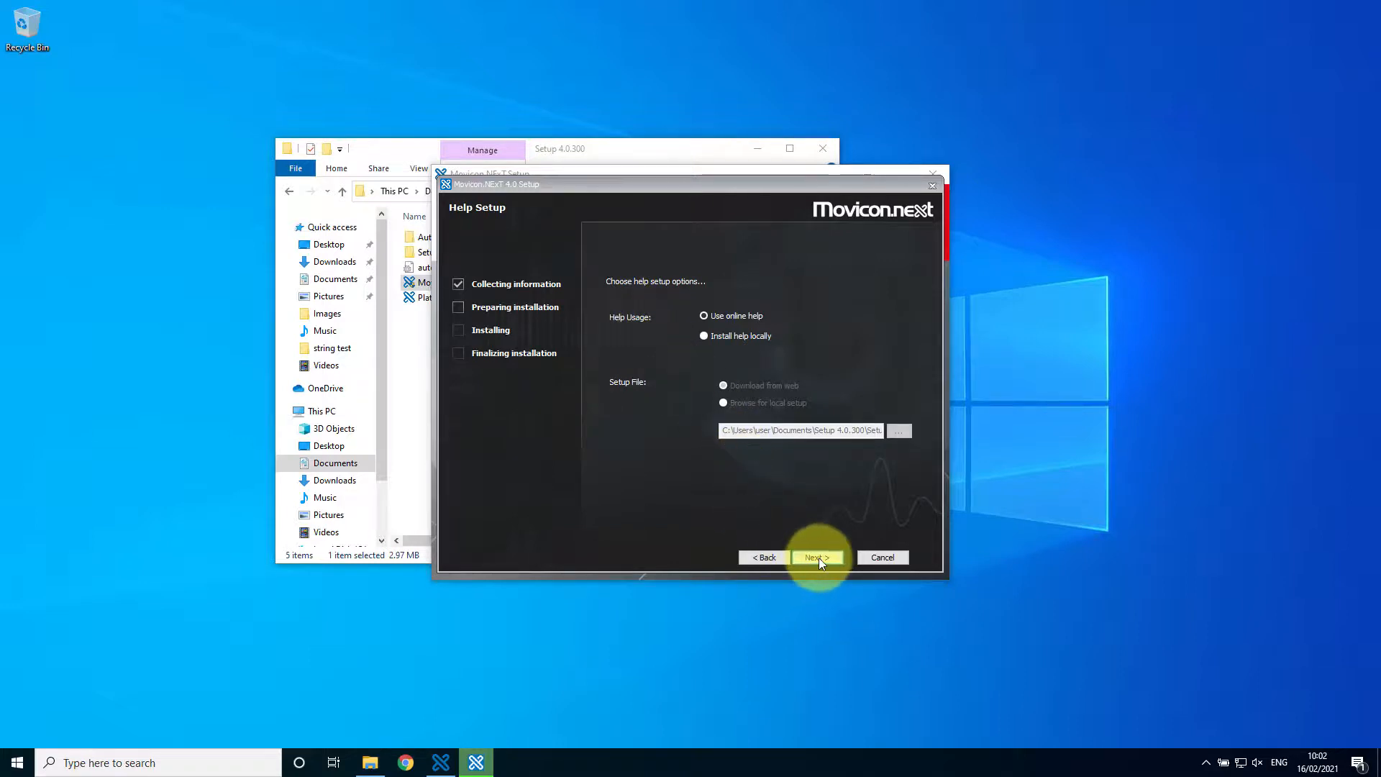
left_click(816, 557)
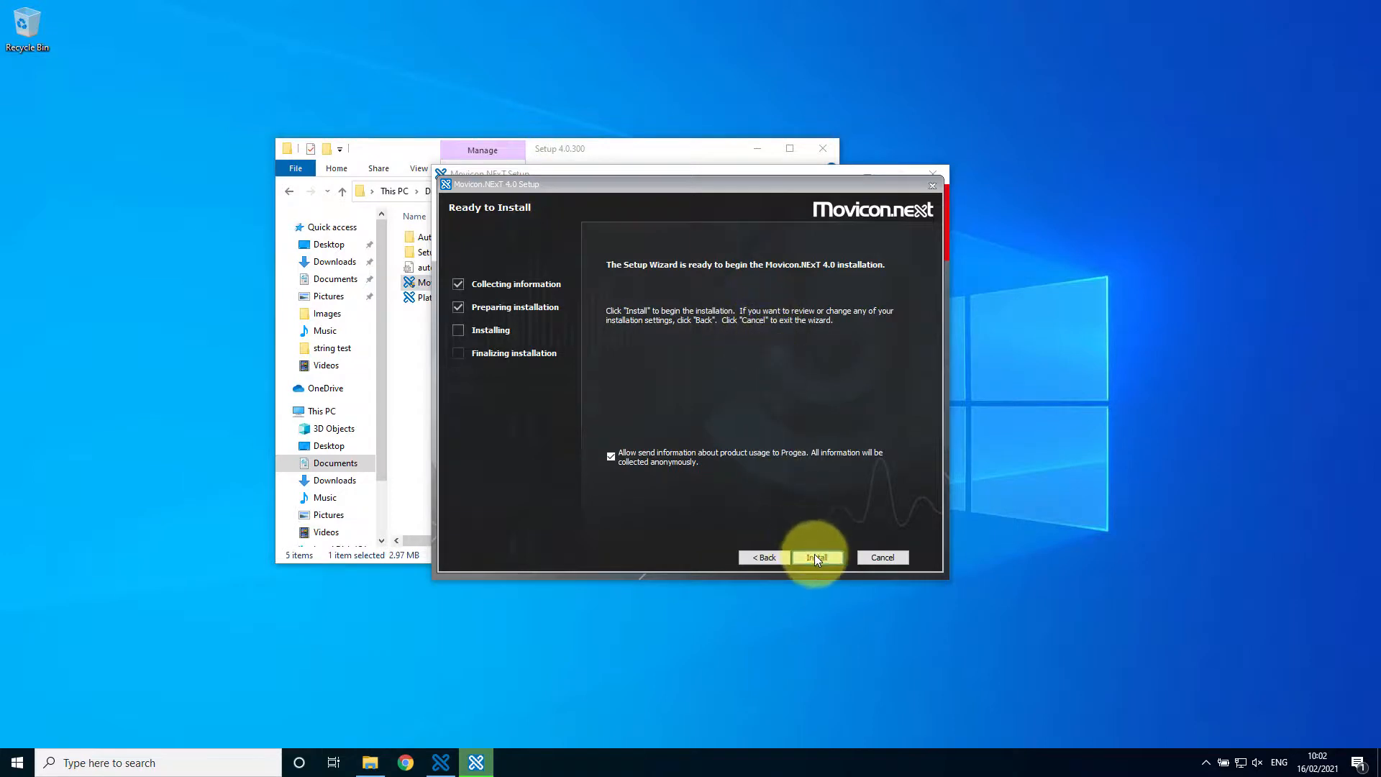
- Install Movicon.NExT 4.0 and finish the wizard once Setup Complete appears
left_click(816, 557)
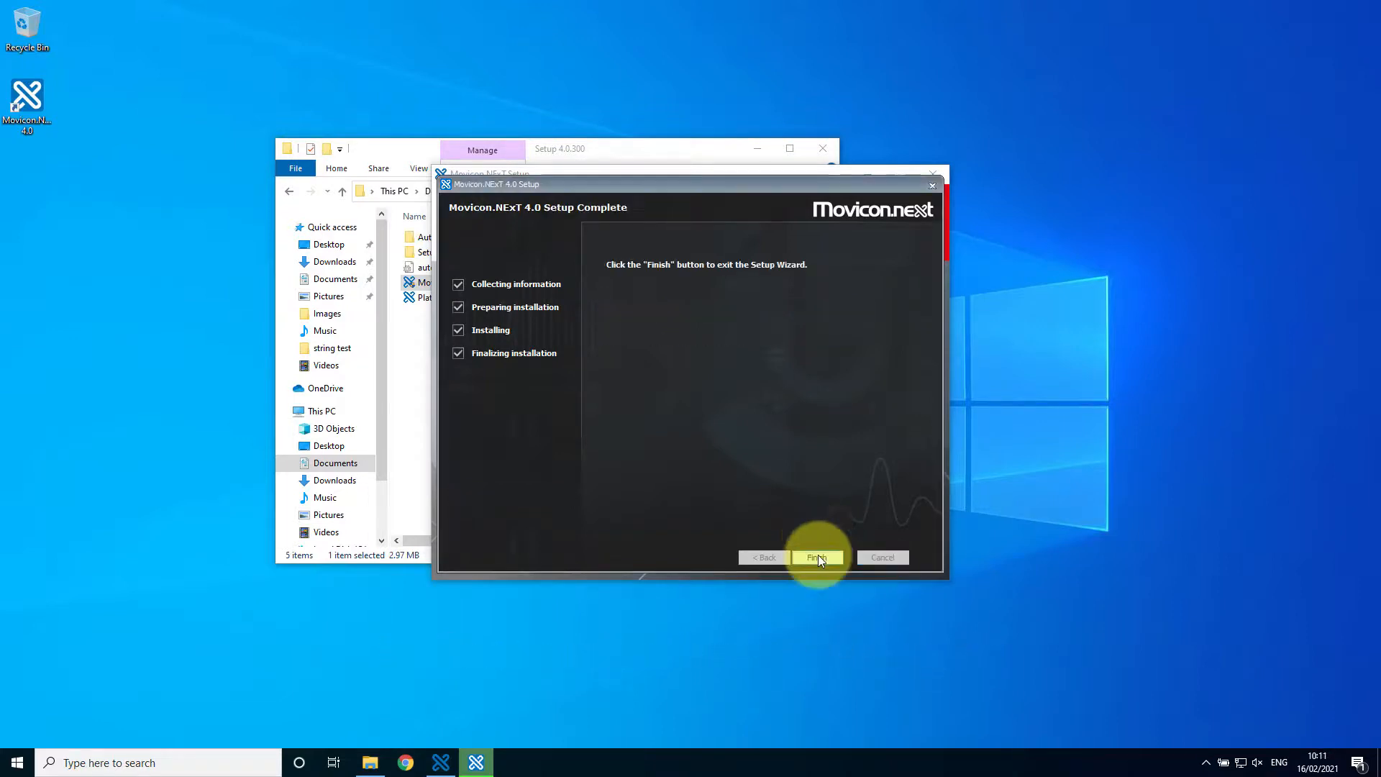
left_click(814, 558)
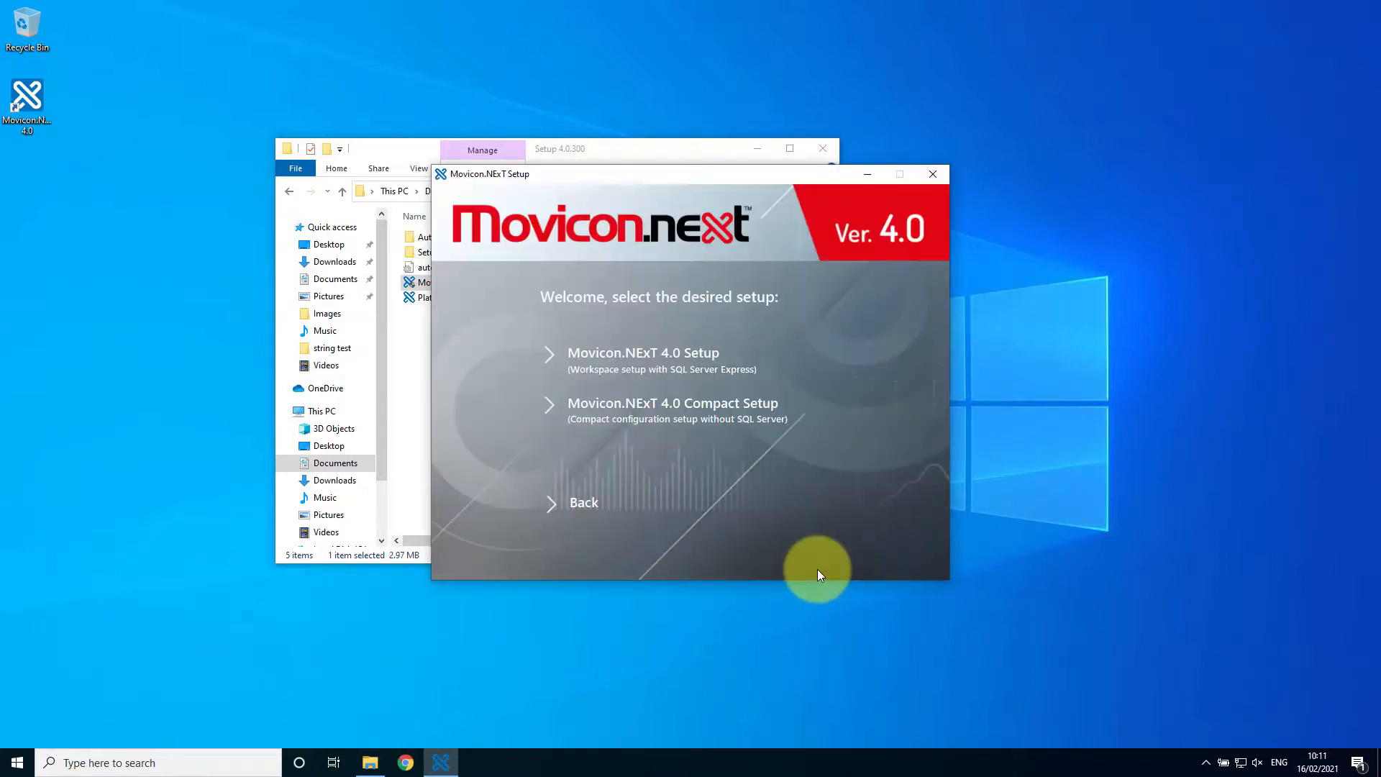